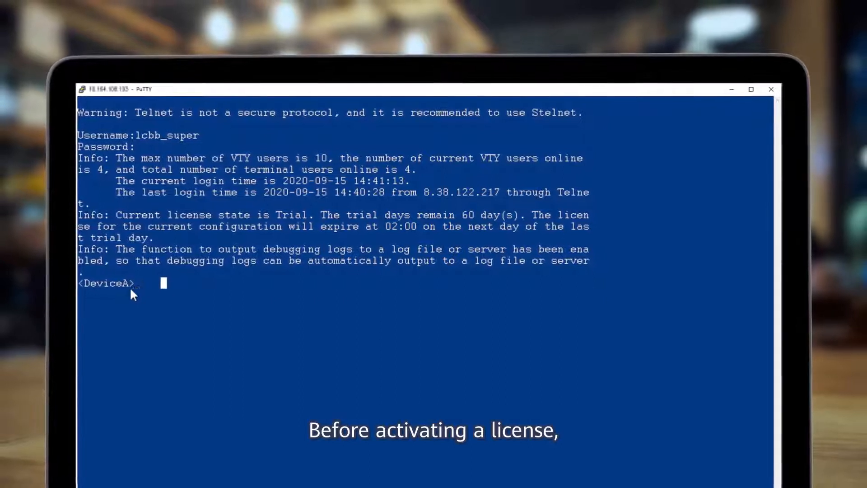
pyautogui.moveTo(405, 378)
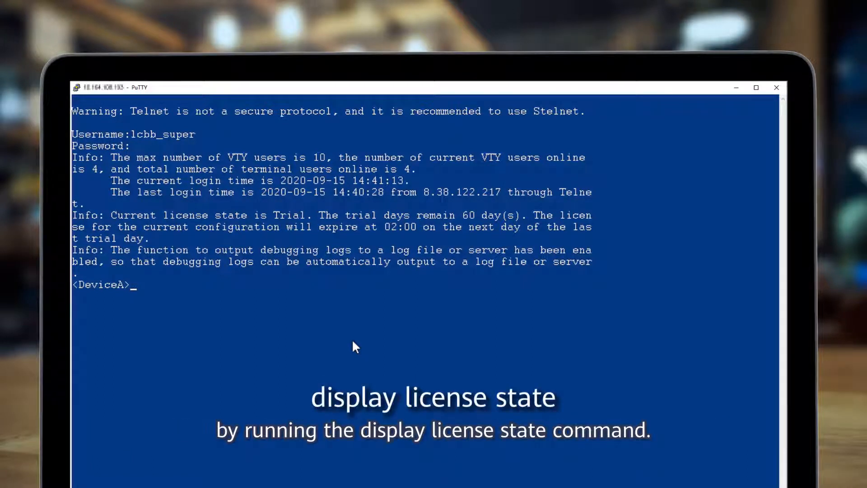
# Run display license state on DeviceA, showing a Trial license with 60 days remaining
pyautogui.write('display')
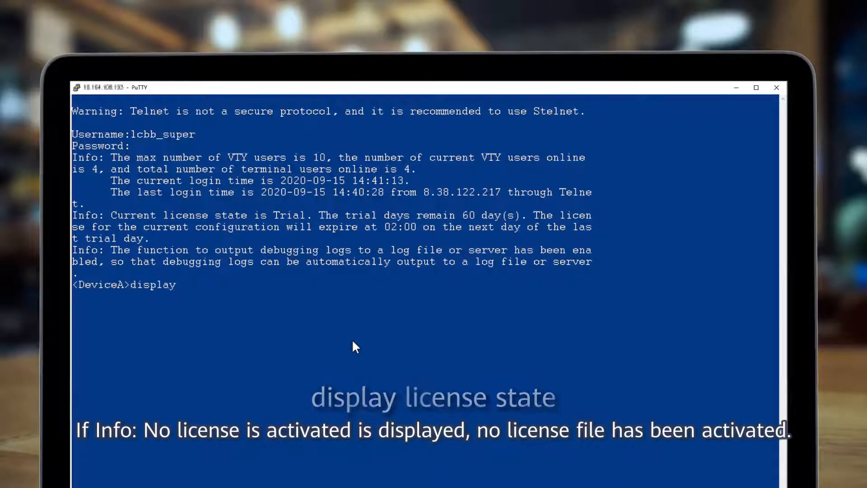
pyautogui.write('license state')
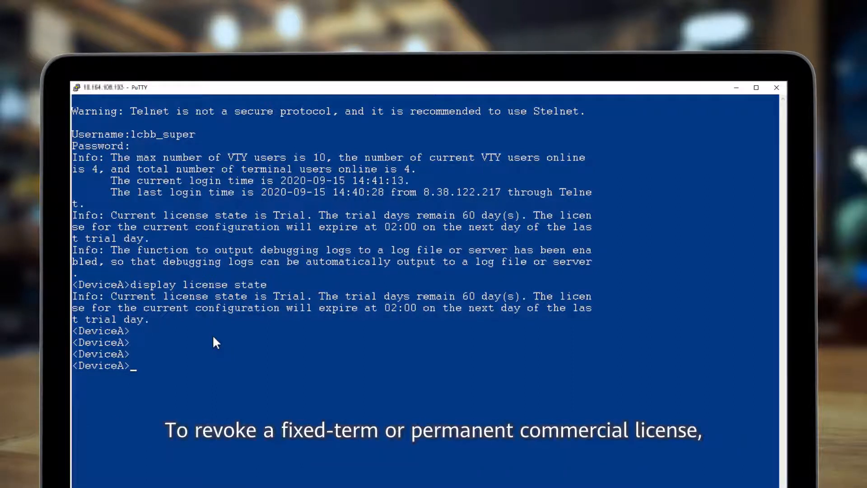
# Run display license esn at the DeviceA prompt to view the device ESN
pyautogui.write('display')
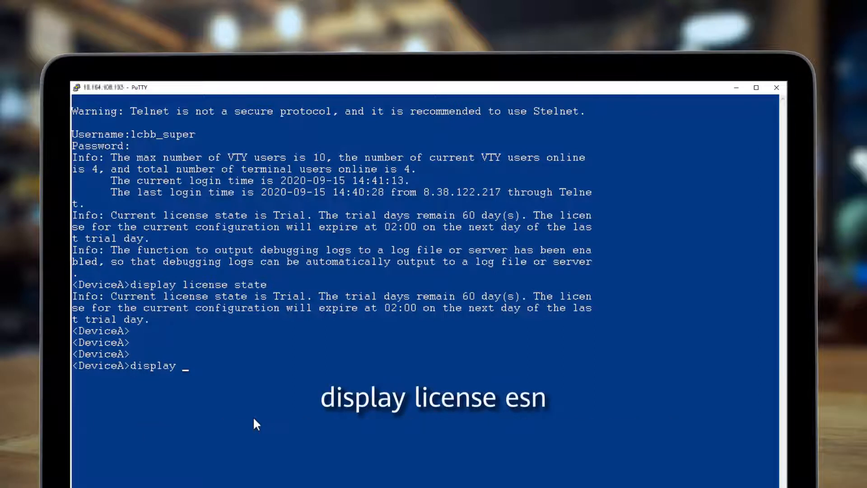
pyautogui.write('license')
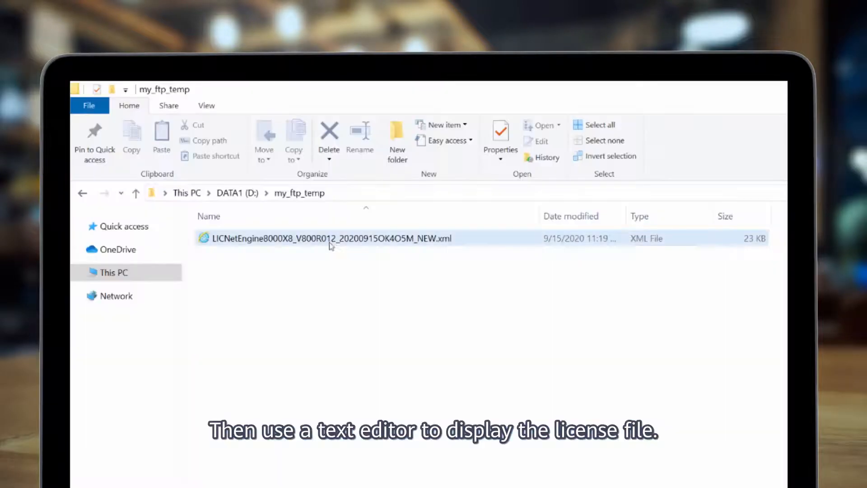
# Open the license XML file from my_ftp_temp in Notepad++ for inspection
pyautogui.rightClick(331, 238)
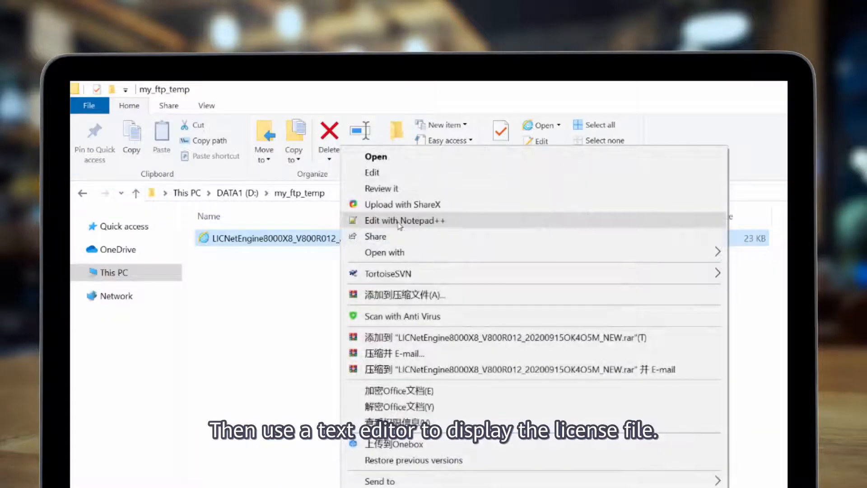
pyautogui.click(405, 221)
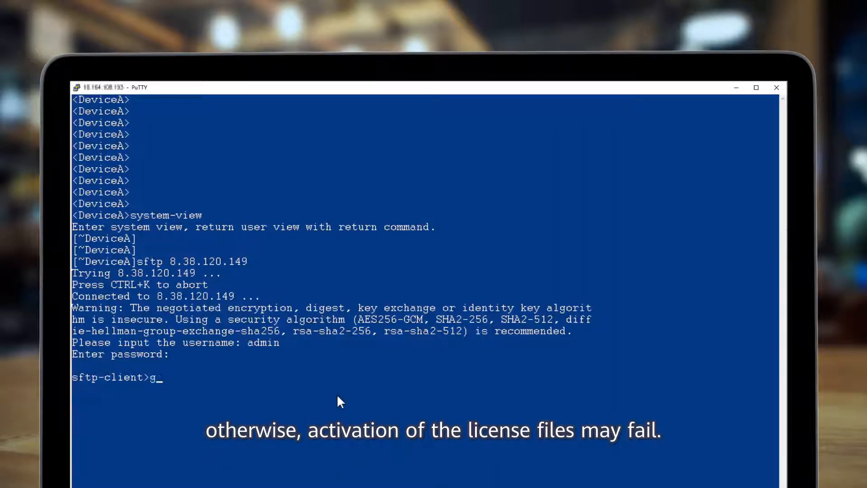
# Download the license XML file from the SFTP server onto DeviceA with get
pyautogui.write('et')
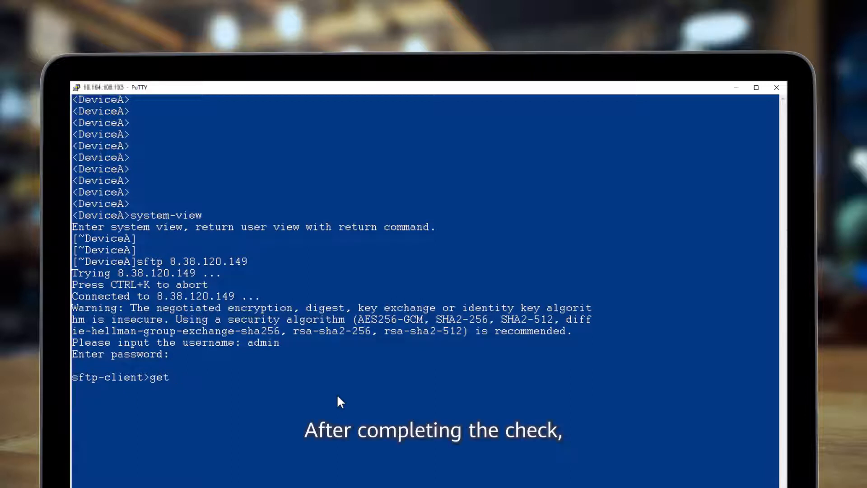
pyautogui.rightClick(392, 321)
pyautogui.write('copy')
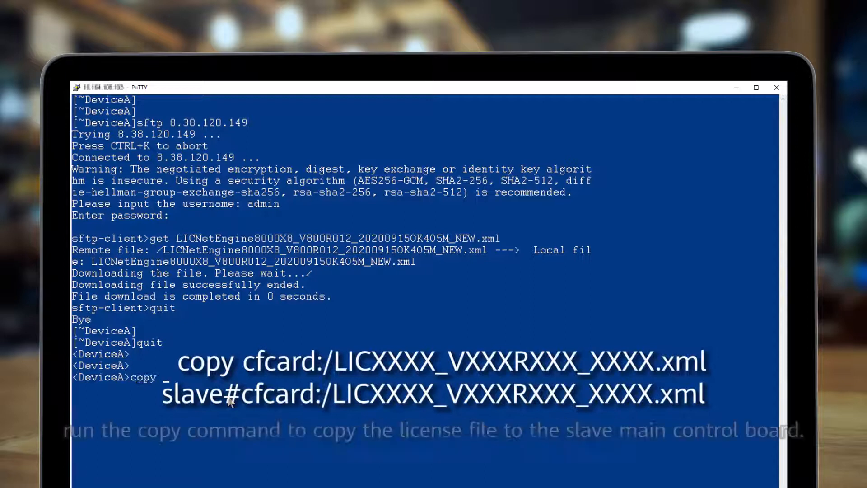
# Copy LICNetEngine8000X8_V800R012_202009150K405M_NEW.xml from cfcard:/ to slave#cfcard:/ and confirm with Y
pyautogui.write('cf')
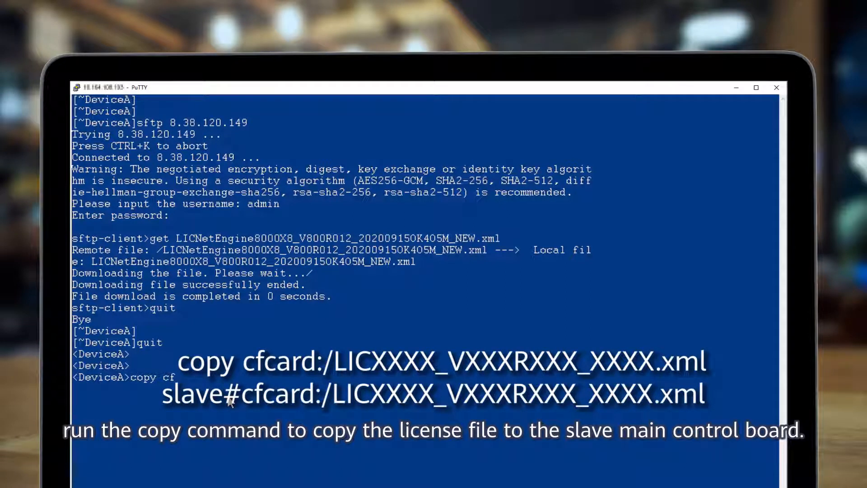
pyautogui.write('cfcard:/')
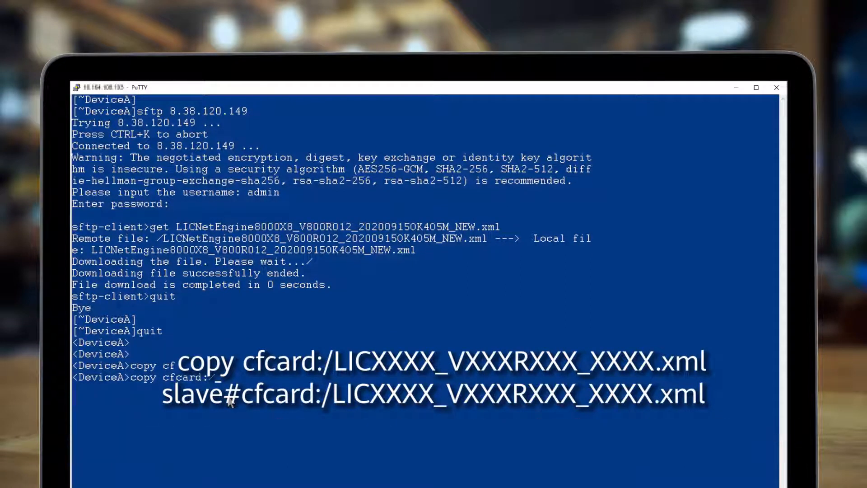
pyautogui.write('LICNetEngine8000X8_V800R012_202009150K405M_NEW.xml slave#cfcard:/')
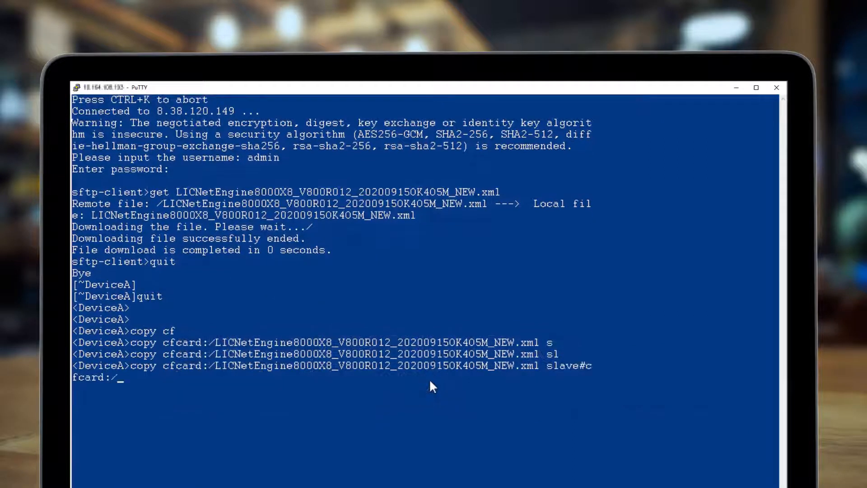
pyautogui.write('LICNetEngine8000X8_V800R012_202009150K405M_NEW.xml')
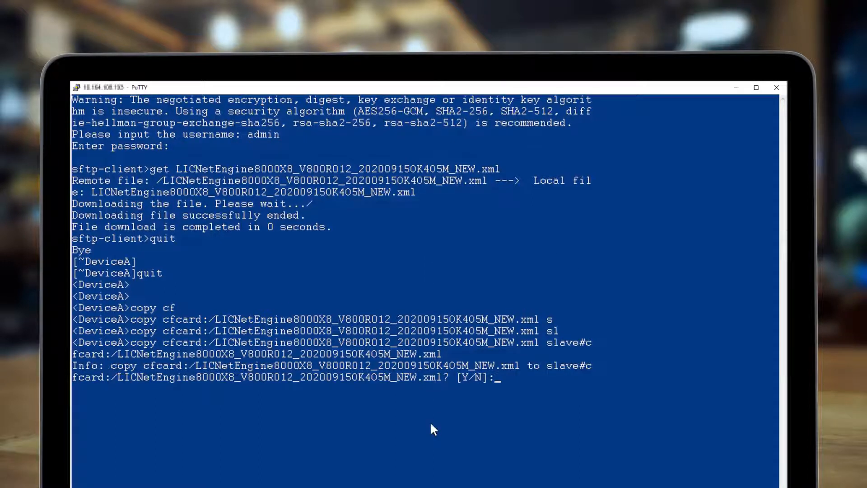
pyautogui.write('Y')
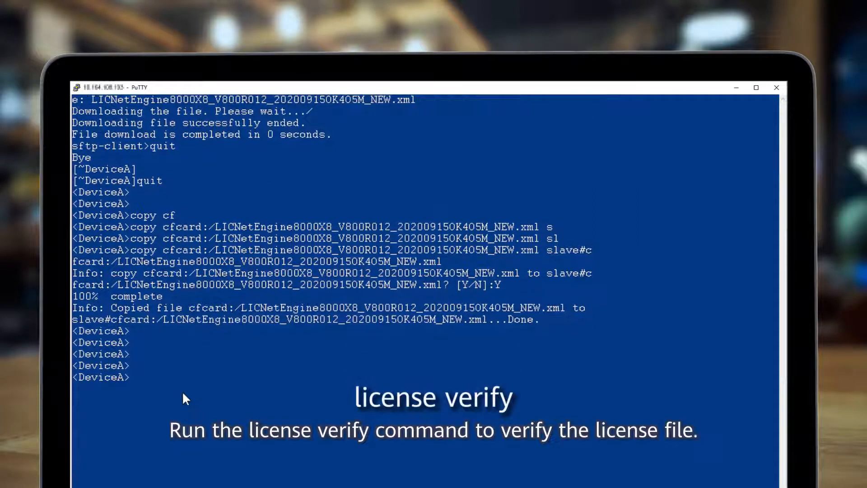
# Verify the license XML file successfully and begin the license active command
pyautogui.write('license verify LICNetEngine8000X8_V800R012_202009150K405M_NEW.xml')
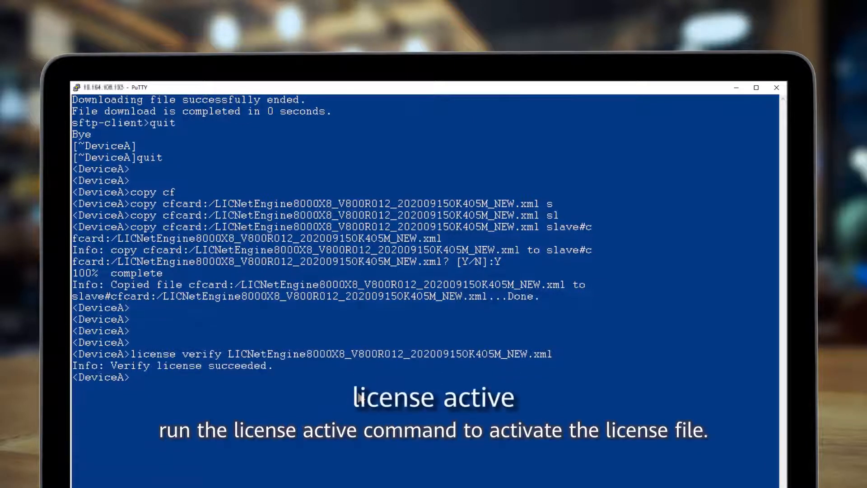
pyautogui.doubleClick(240, 366)
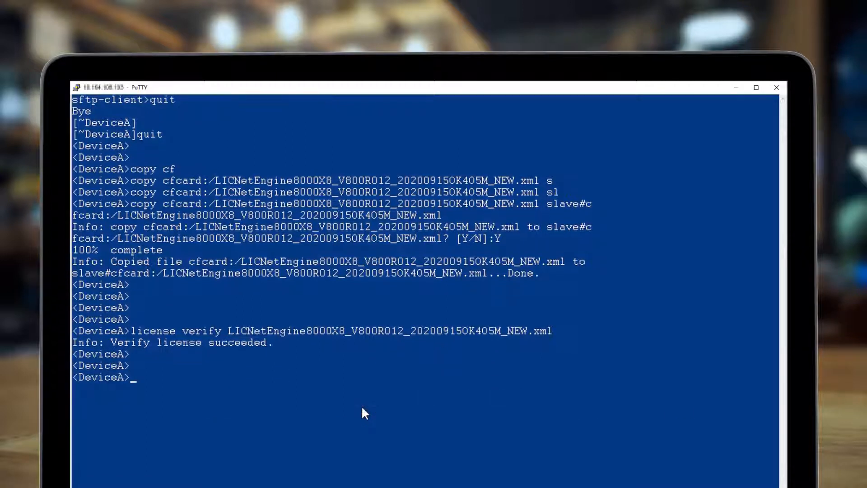
pyautogui.write('license active LICNetEngine8000X8_V800R012_202009150K405M_NEW.xml')
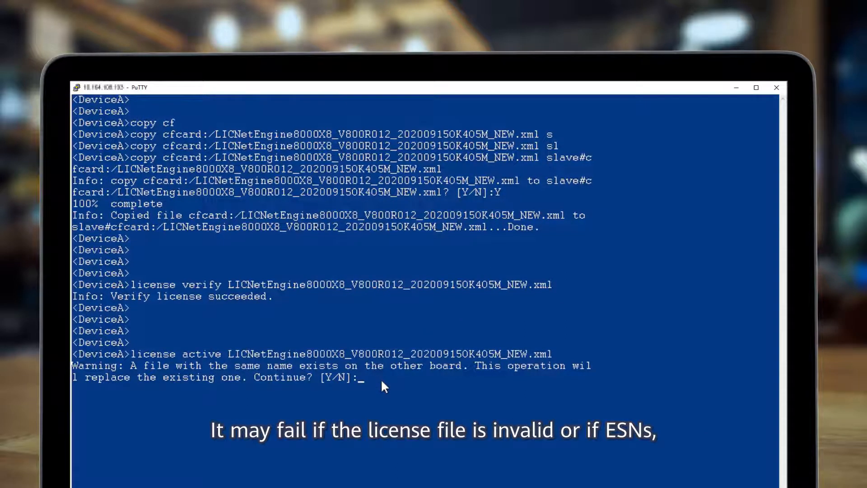
# Confirm Y to replace the other board's copy, activating the license file successfully
pyautogui.write('Y')
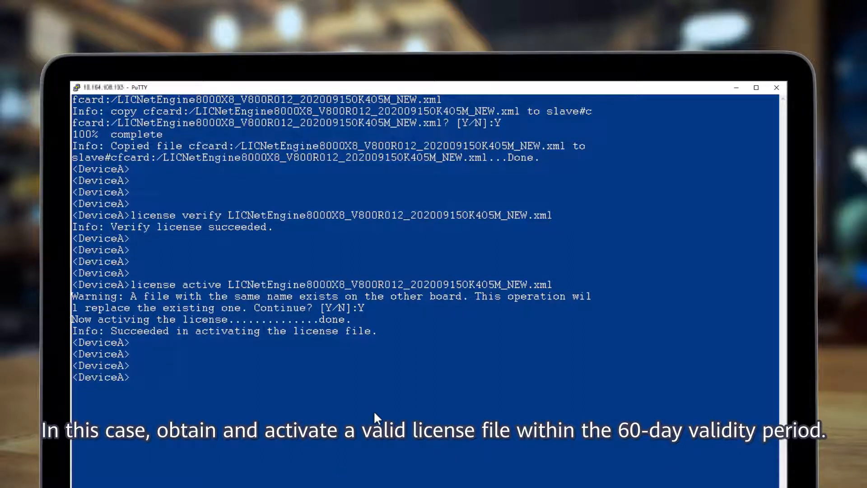
pyautogui.write('display license')
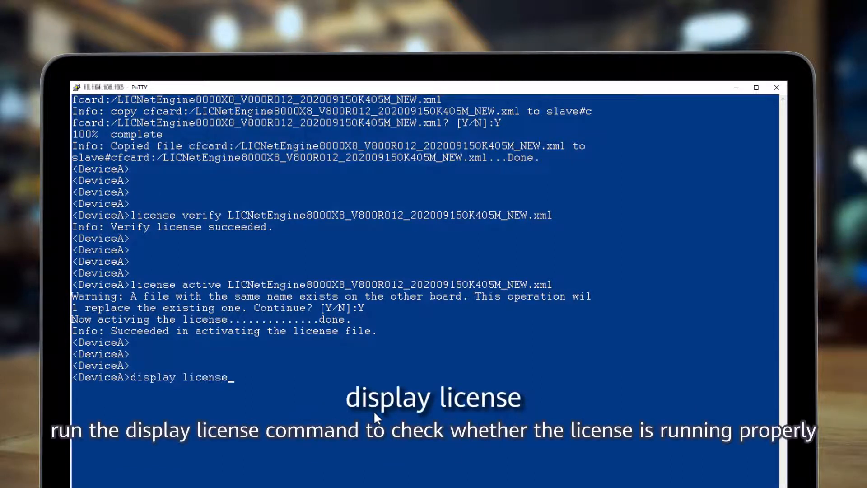
# Run display license, showing the new XML file active in Demo state
pyautogui.press('Enter')
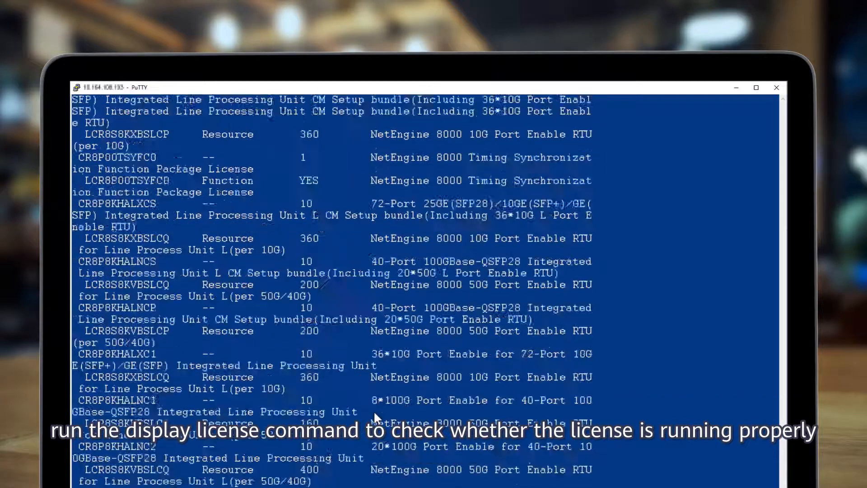
pyautogui.scroll(-3)
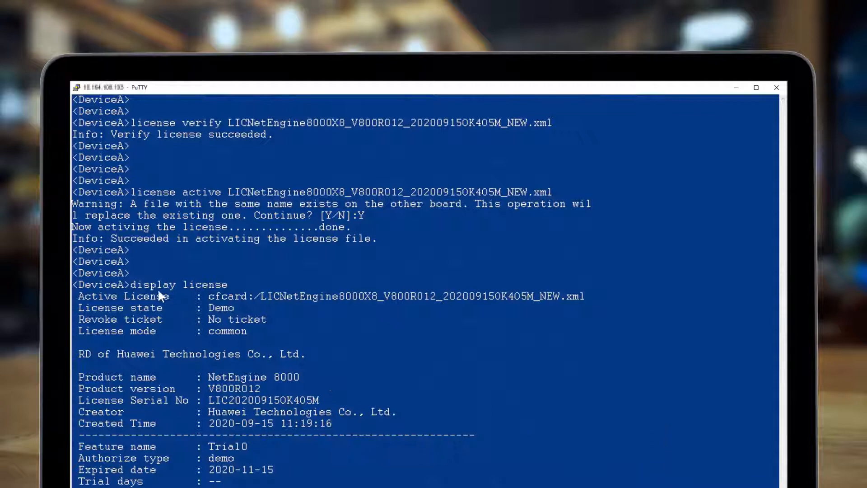
pyautogui.moveTo(78, 300)
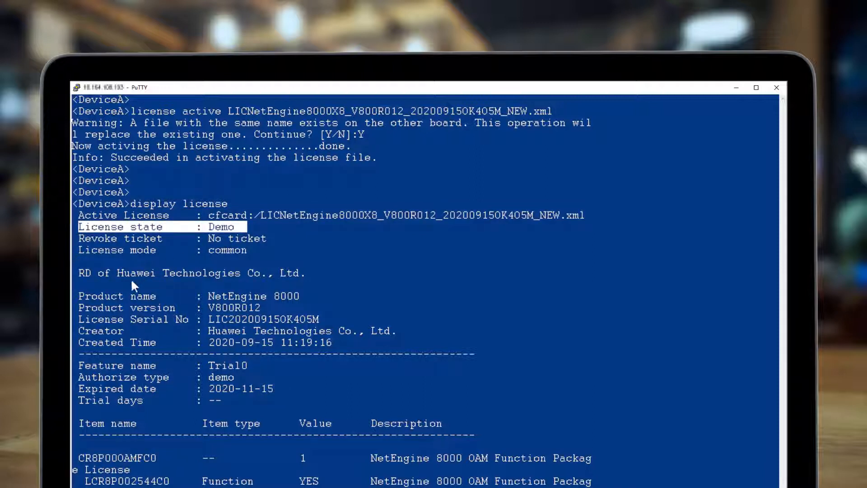
pyautogui.scroll(-3)
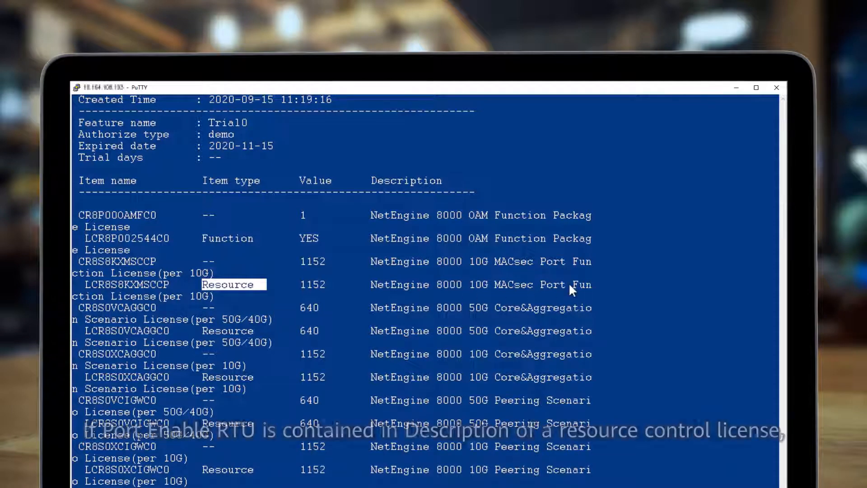
pyautogui.scroll(-3)
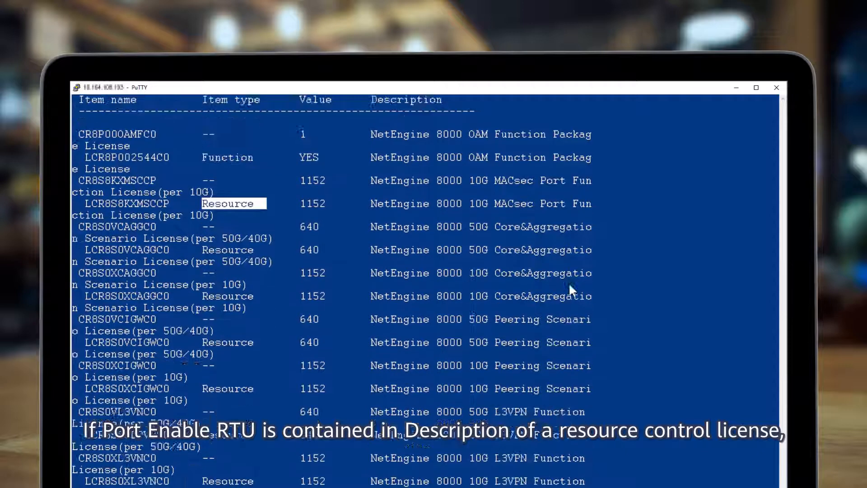
pyautogui.scroll(-3)
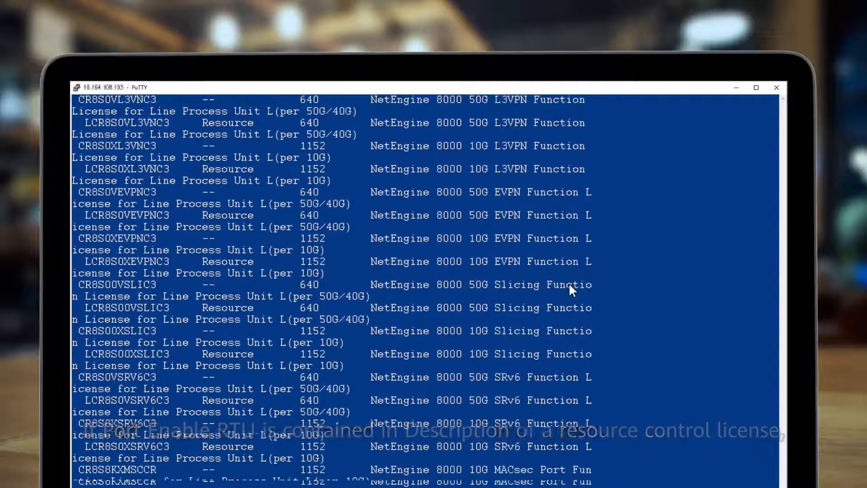
pyautogui.scroll(-3)
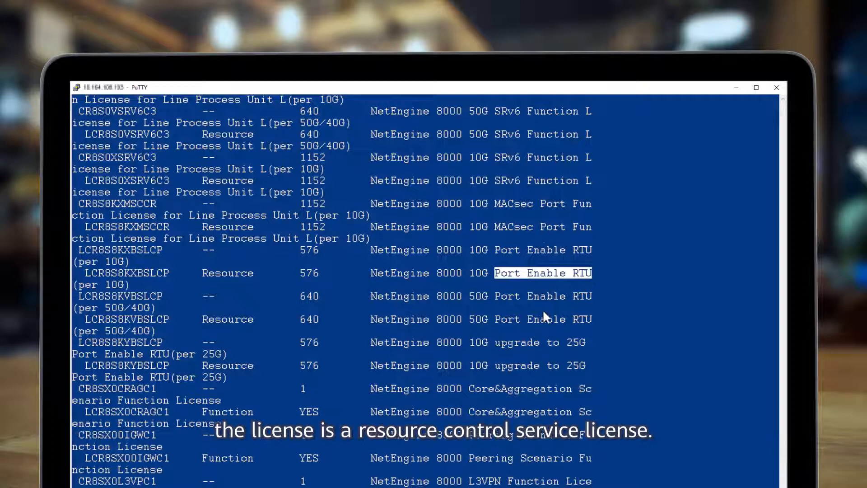
pyautogui.scroll(-3)
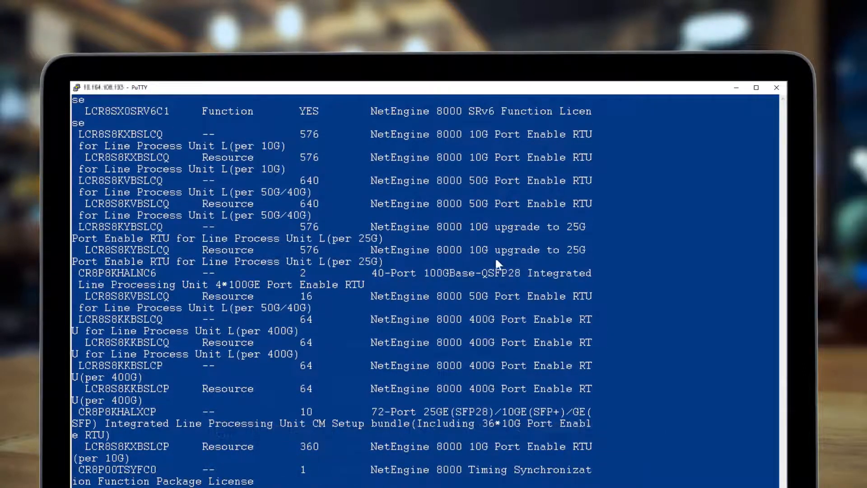